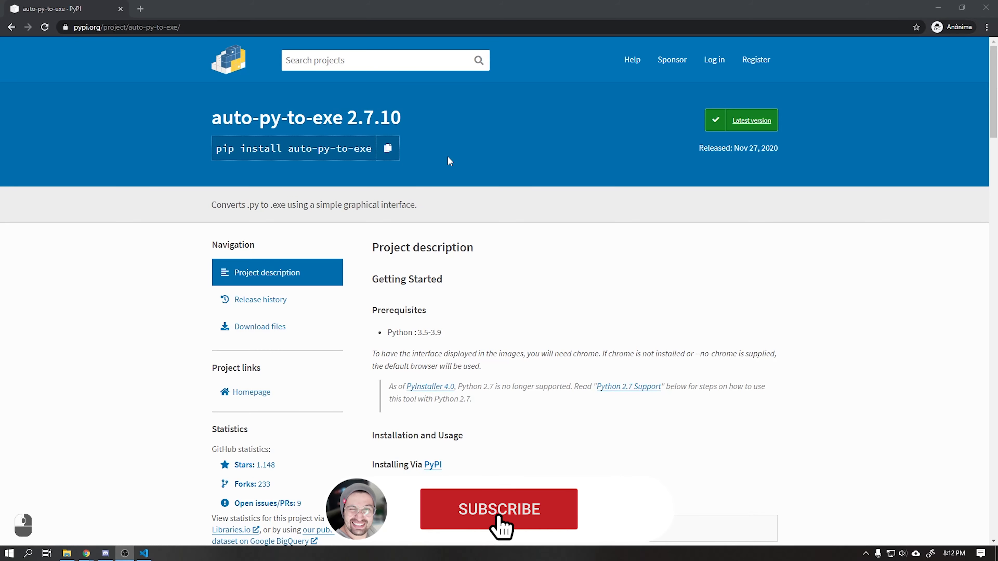
Step: Switch from the auto-py-to-exe PyPI page to the QtQuick_Application_With_Python project folder
{"action": "left_click", "coordinate": [498, 508]}
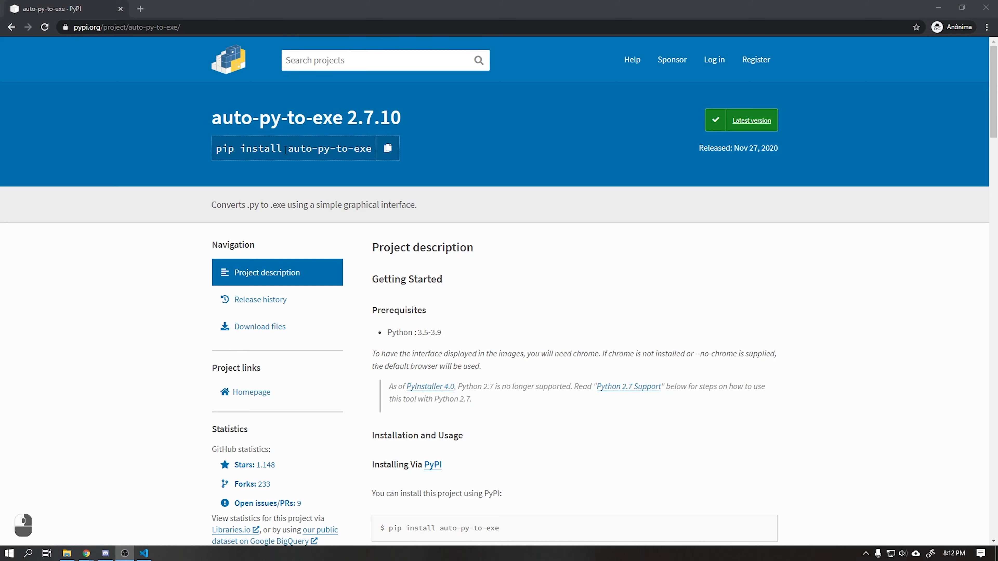
{"action": "mouse_move", "coordinate": [386, 148]}
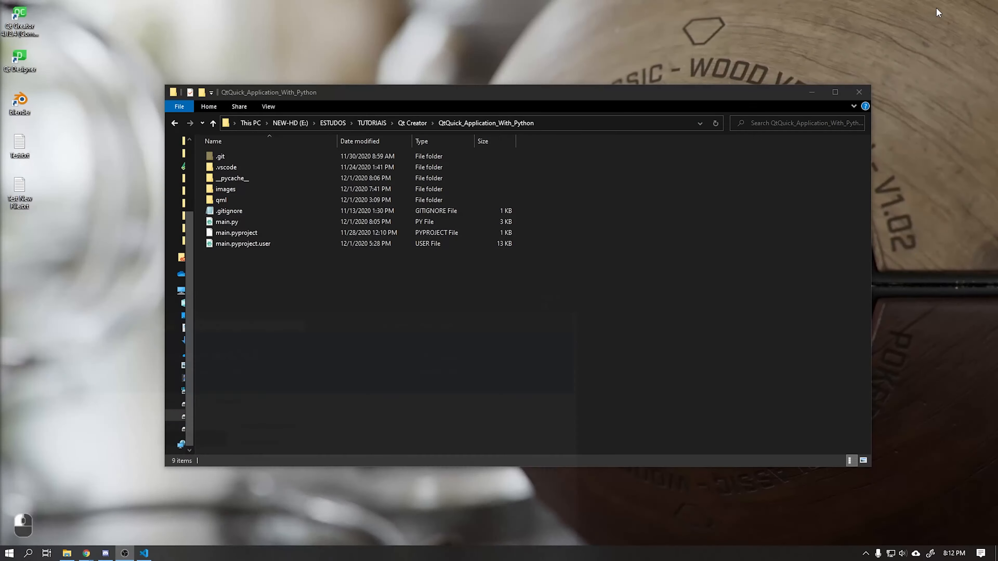
Step: Run 'pip install auto-py-to-exe' in PowerShell at the project folder, then launch auto-py-to-exe
{"action": "left_click", "coordinate": [221, 199]}
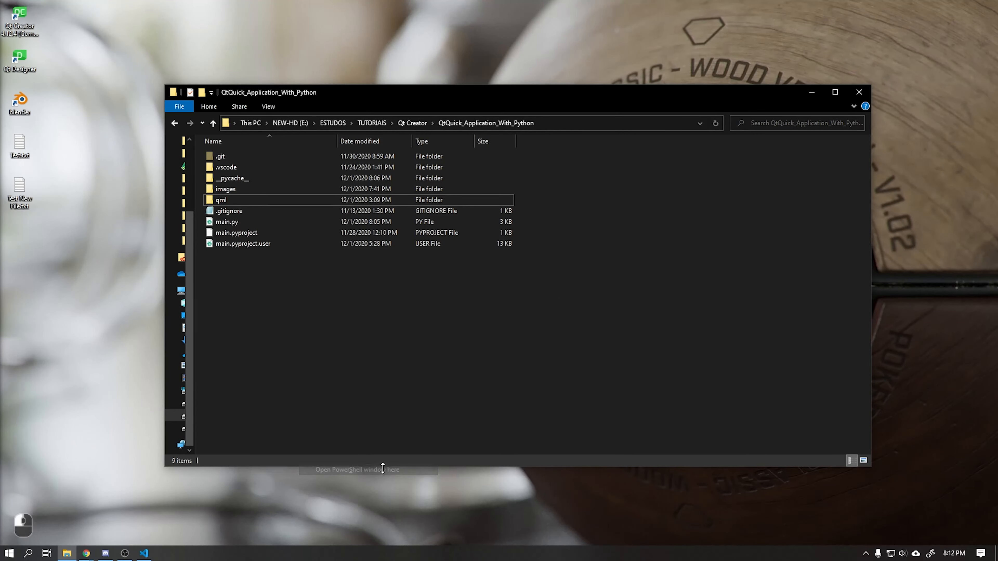
{"action": "left_click", "coordinate": [357, 470]}
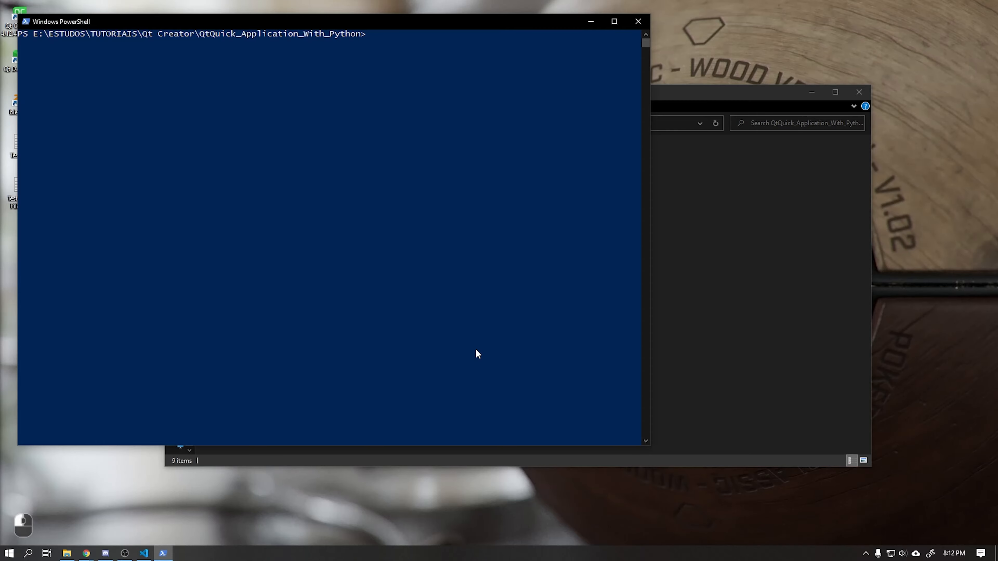
{"action": "type", "text": "pip install auto-py-to-exe"}
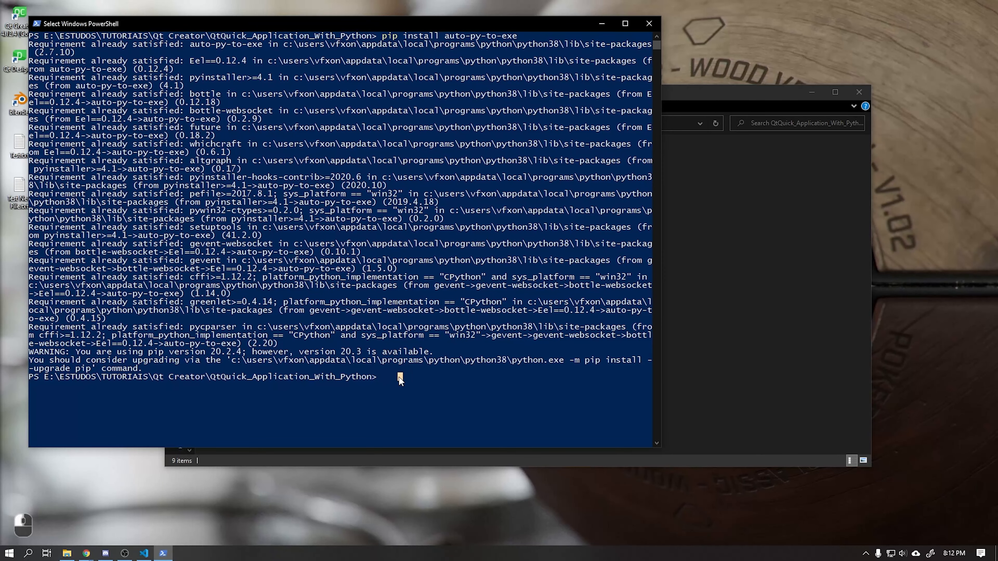
{"action": "type", "text": "auto-py-to-exe"}
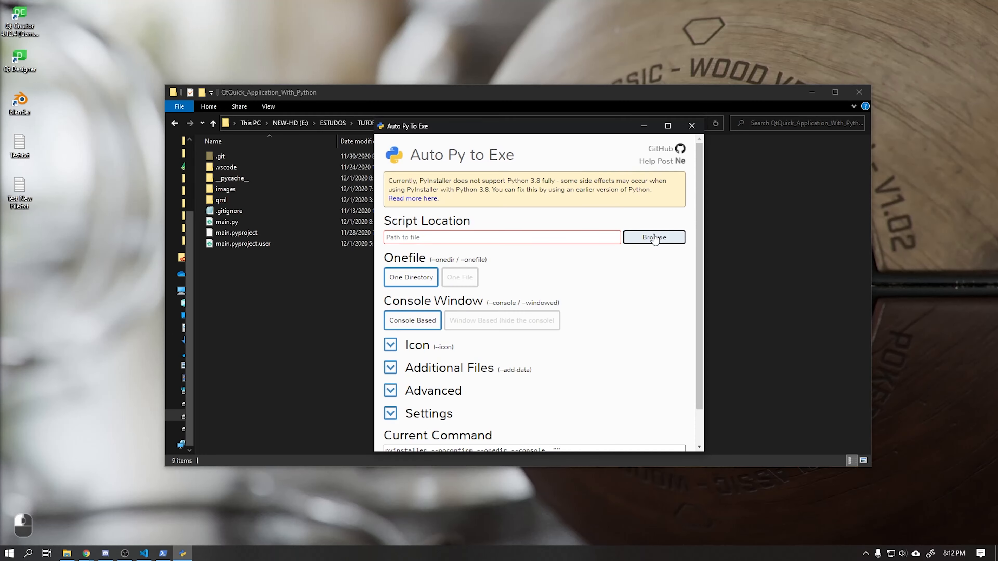
Step: Target main.py as a Window Based build with images/icon.ico as the app icon
{"action": "left_click", "coordinate": [654, 236]}
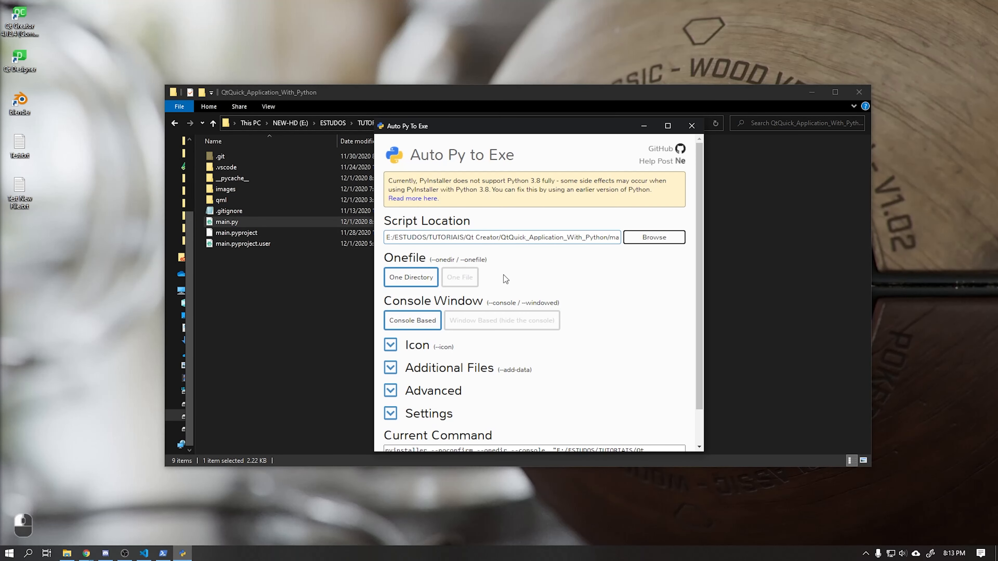
{"action": "left_click", "coordinate": [501, 321]}
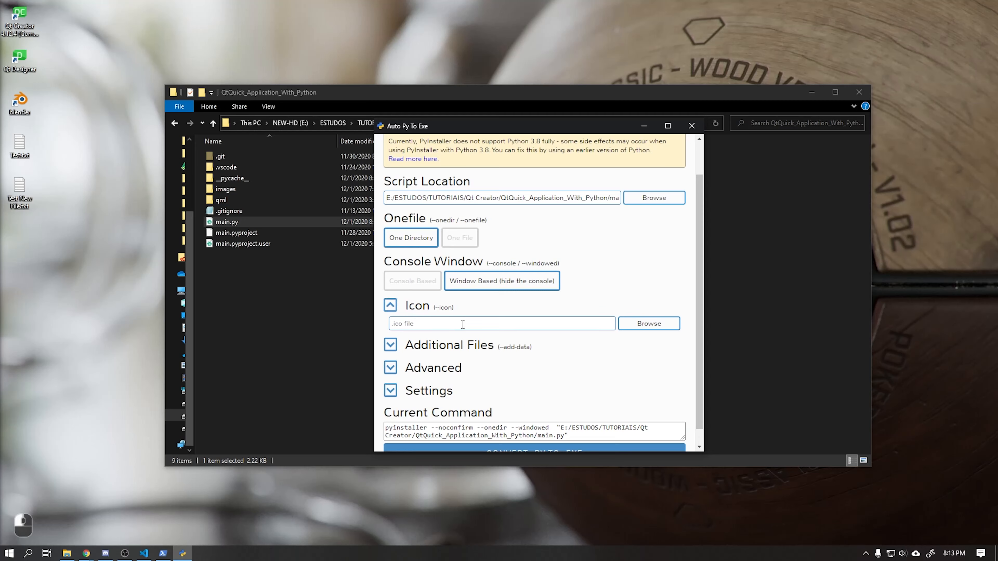
{"action": "left_click", "coordinate": [648, 323]}
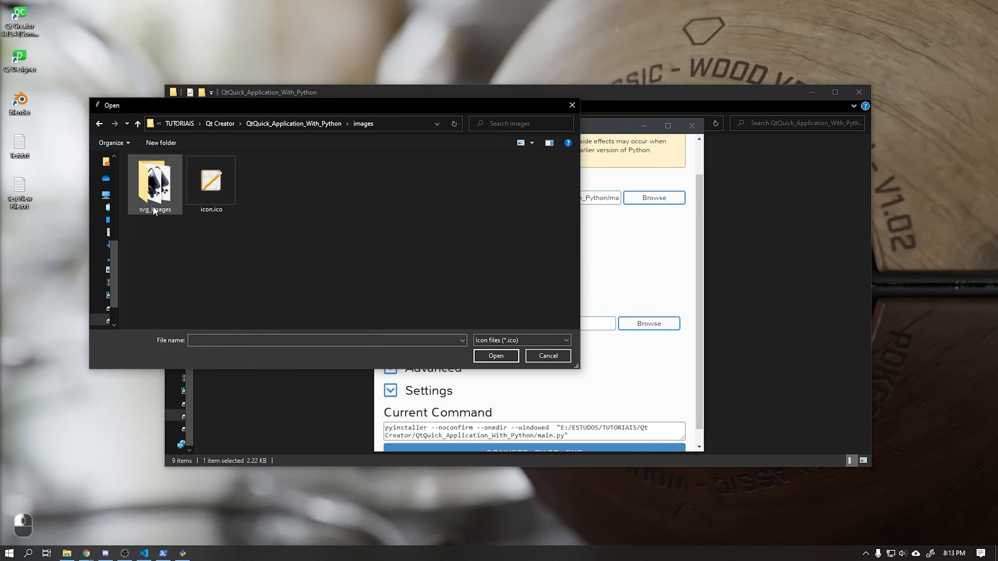
{"action": "left_click", "coordinate": [496, 355]}
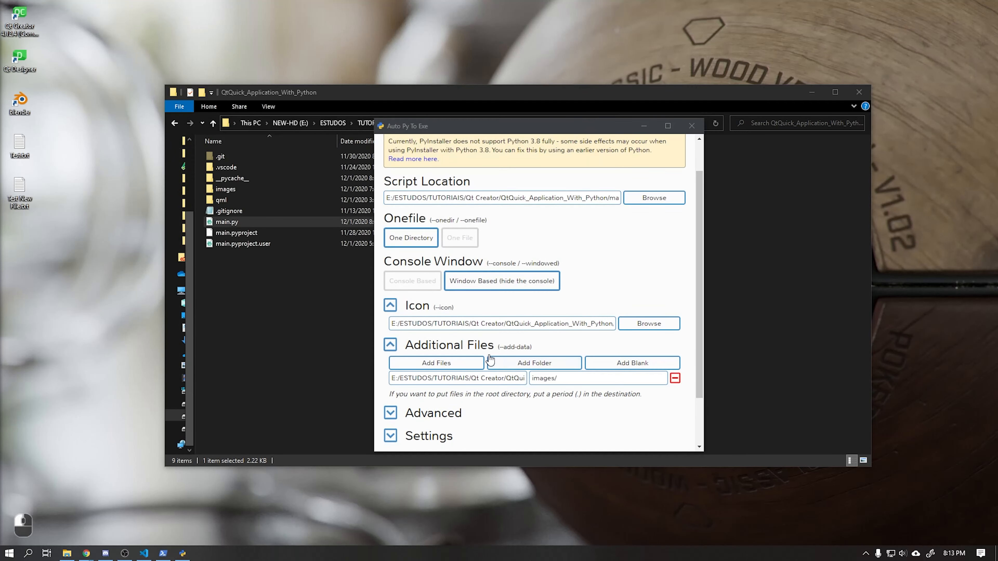
Step: Bundle the images and qml folders as additional data folders
{"action": "left_click", "coordinate": [533, 363]}
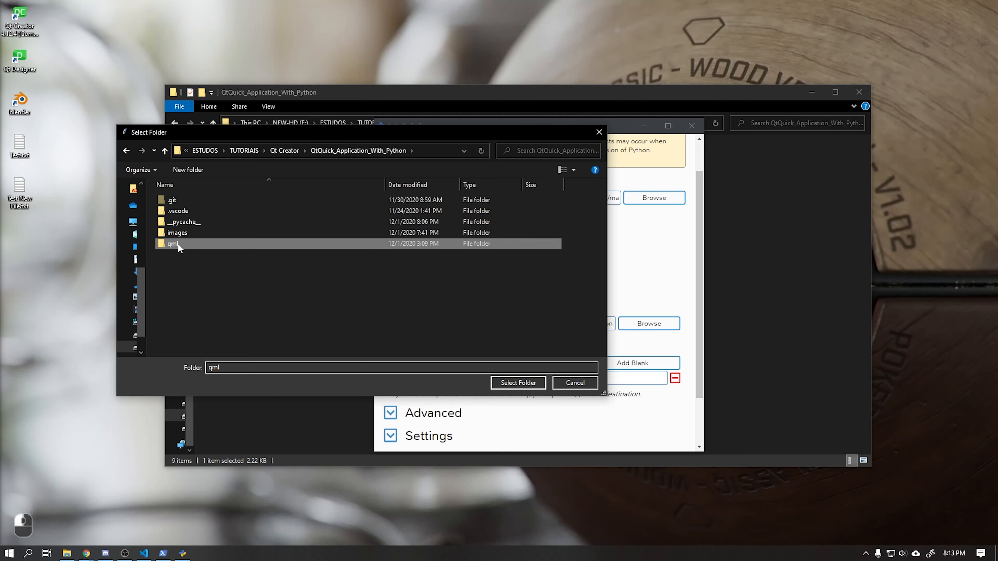
{"action": "left_click", "coordinate": [518, 382]}
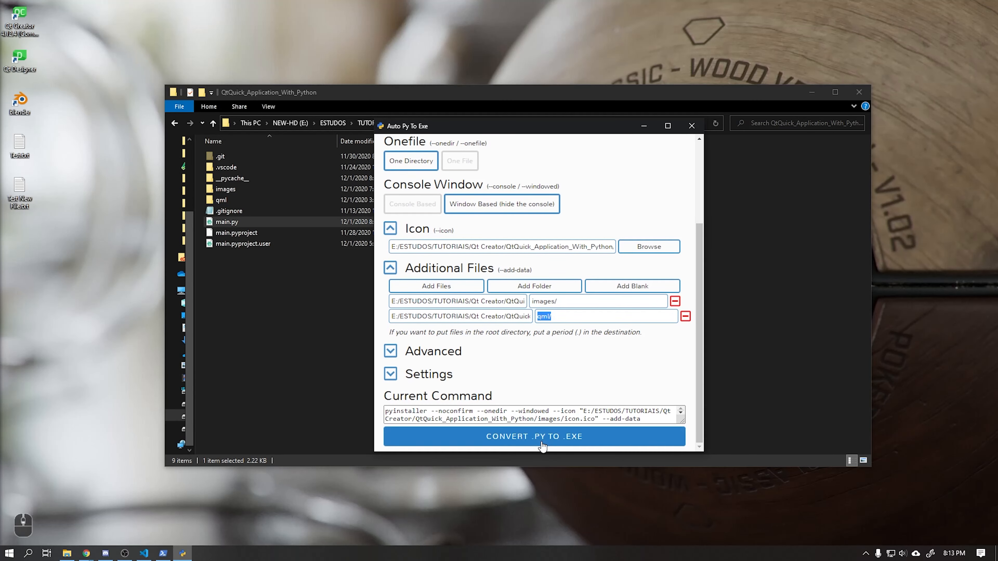
Step: Convert main.py to an executable and run output/main/main.exe from the build folder
{"action": "left_click", "coordinate": [533, 436]}
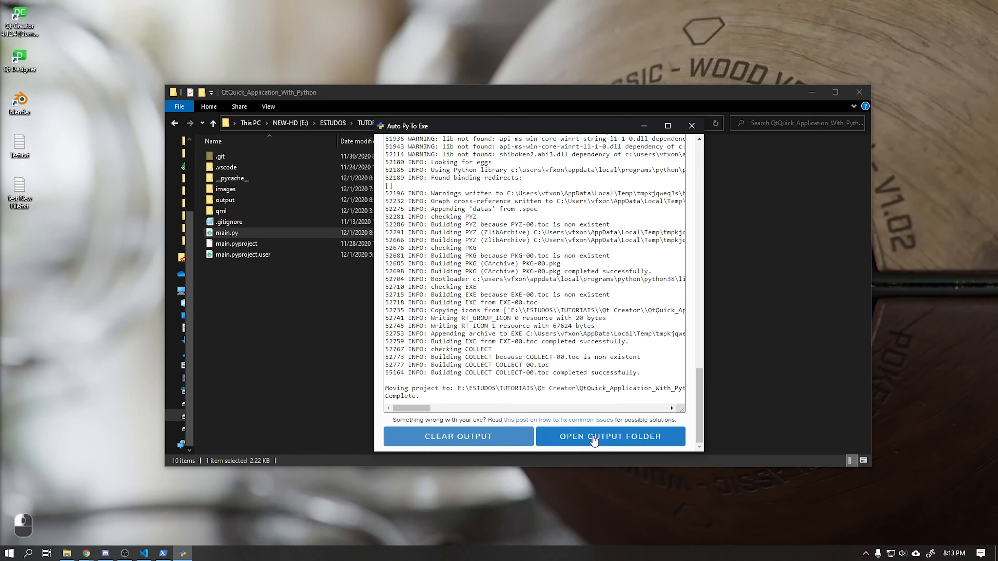
{"action": "left_click", "coordinate": [609, 436]}
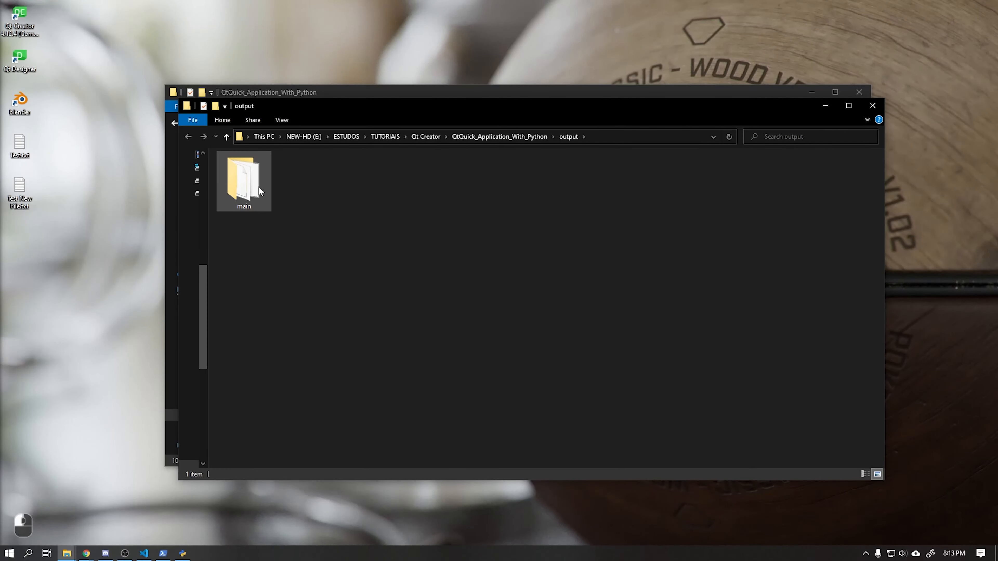
{"action": "double_click", "coordinate": [243, 182]}
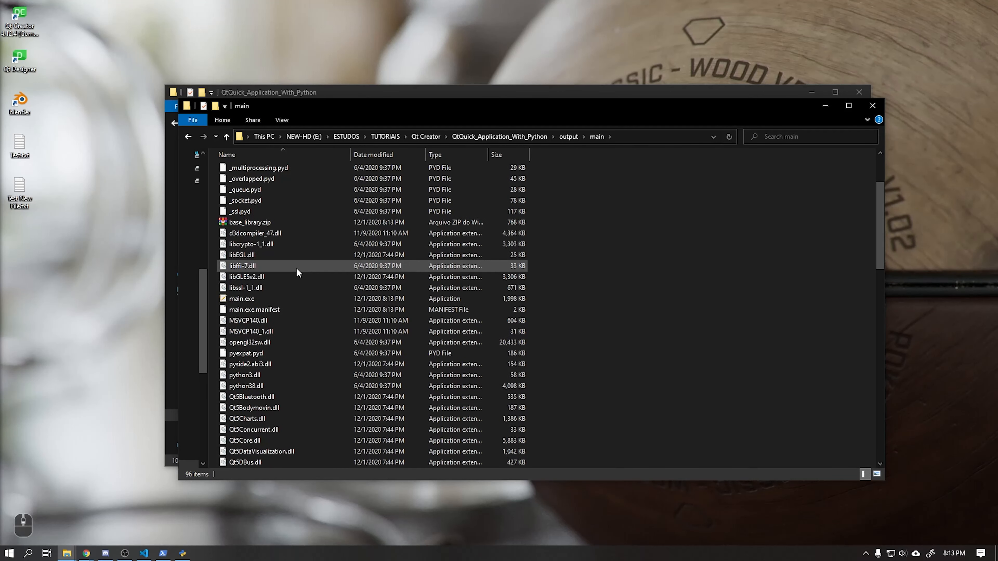
{"action": "left_click", "coordinate": [241, 298]}
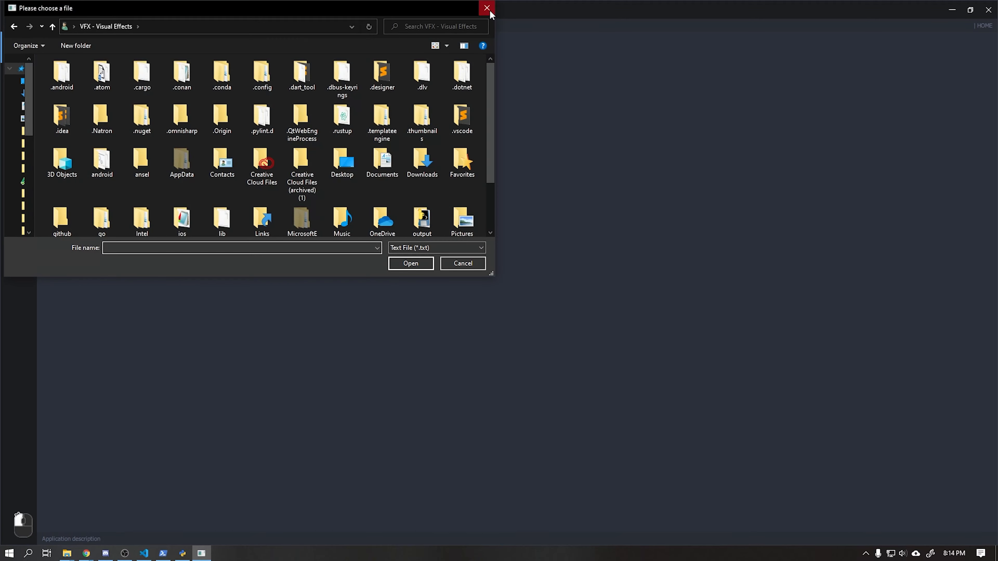
Step: Close the test app and rebuild main.py as a One File executable into the output folder
{"action": "left_click", "coordinate": [487, 8]}
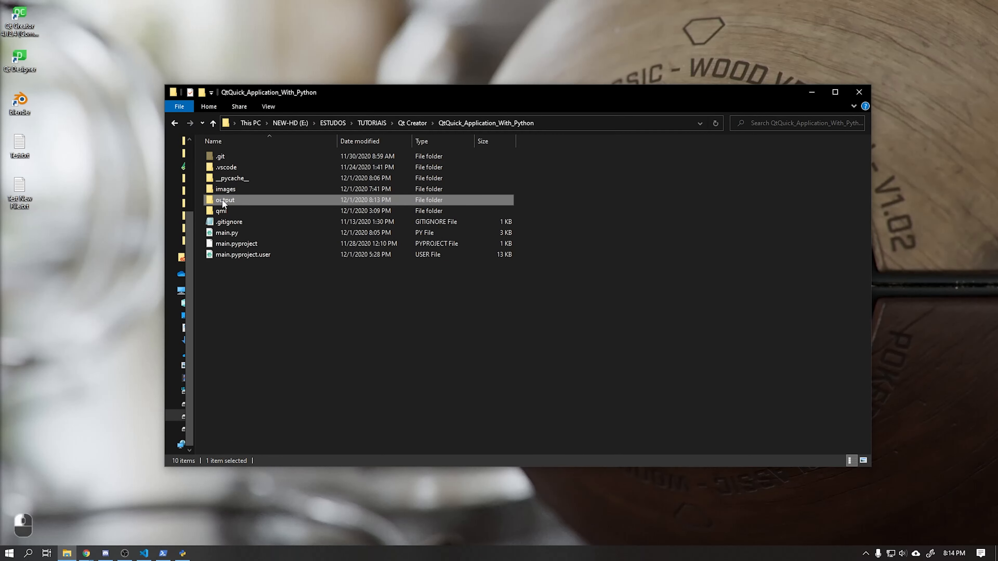
{"action": "double_click", "coordinate": [224, 200]}
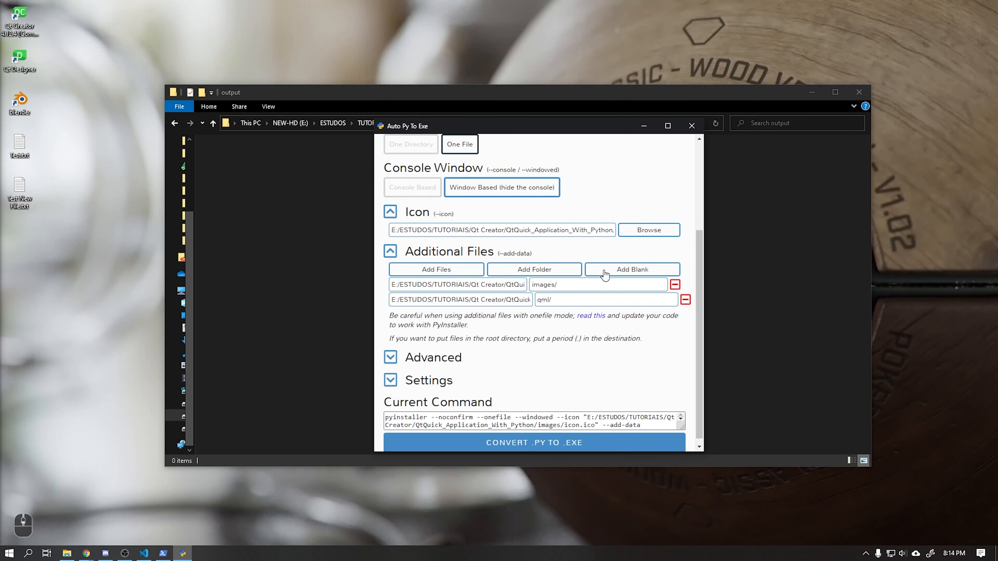
{"action": "left_click", "coordinate": [533, 442]}
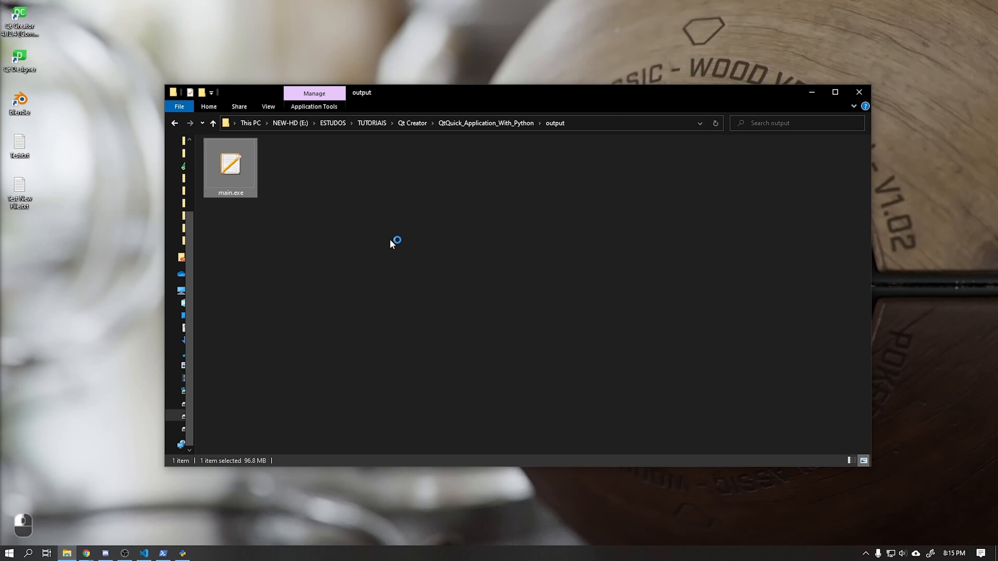
{"action": "mouse_move", "coordinate": [348, 208]}
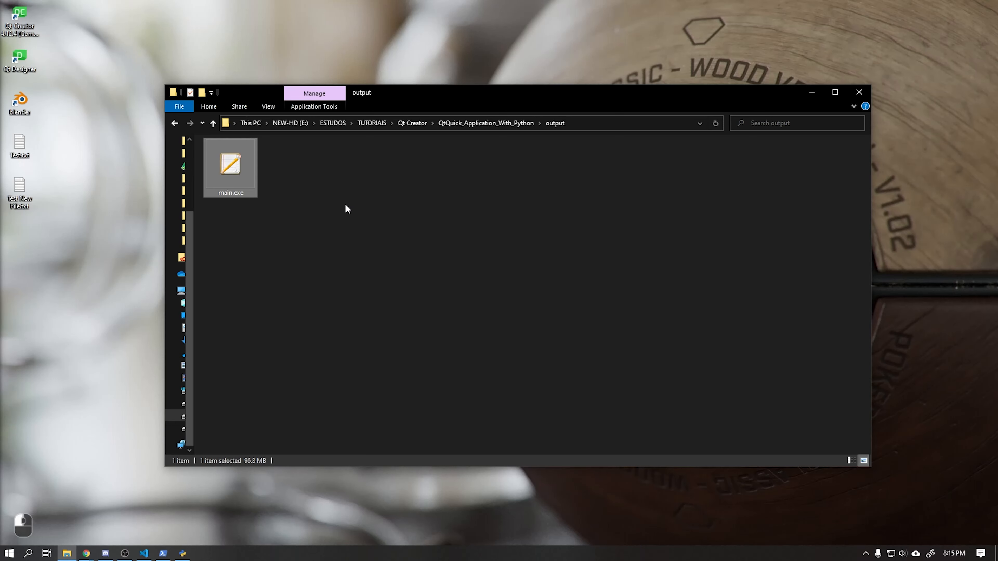
Step: Paste the images and qml folders beside main.exe, test-run the app and close its file picker
{"action": "left_click", "coordinate": [213, 122]}
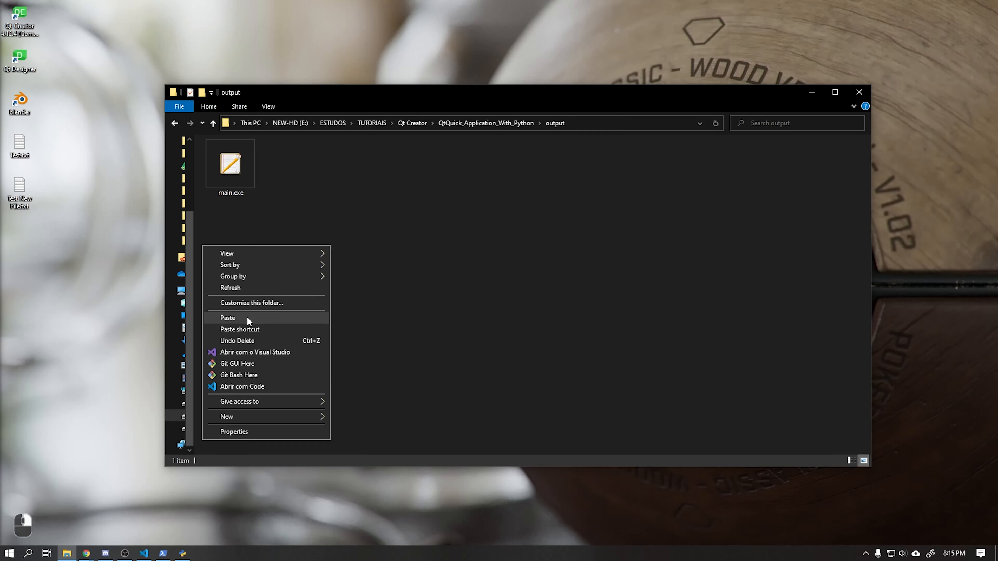
{"action": "left_click", "coordinate": [227, 317]}
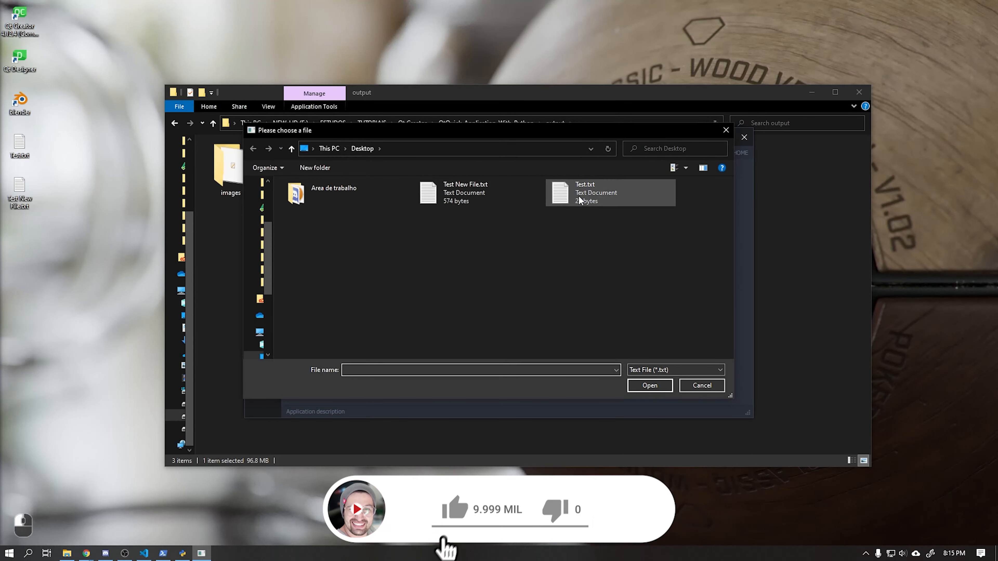
{"action": "left_click", "coordinate": [700, 385]}
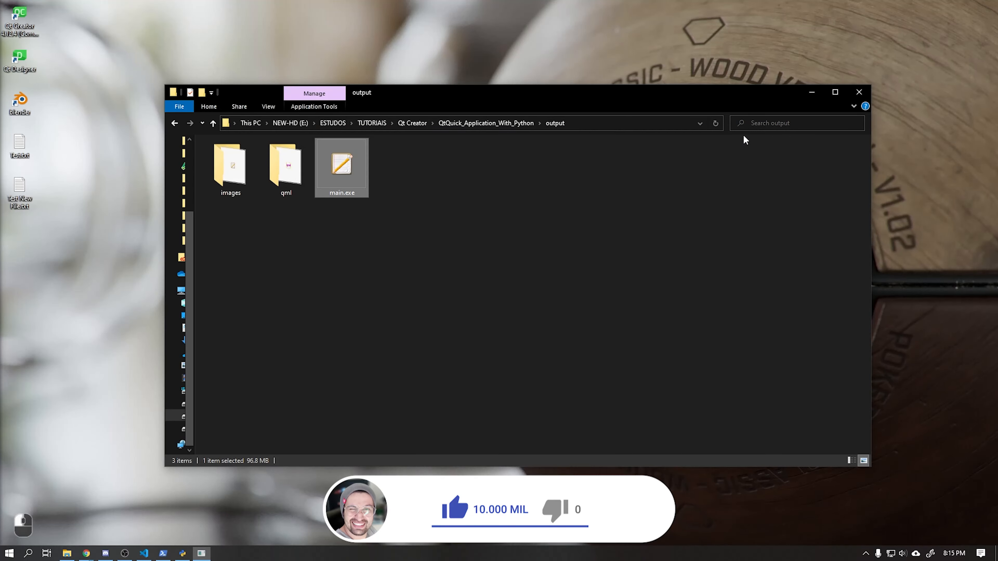